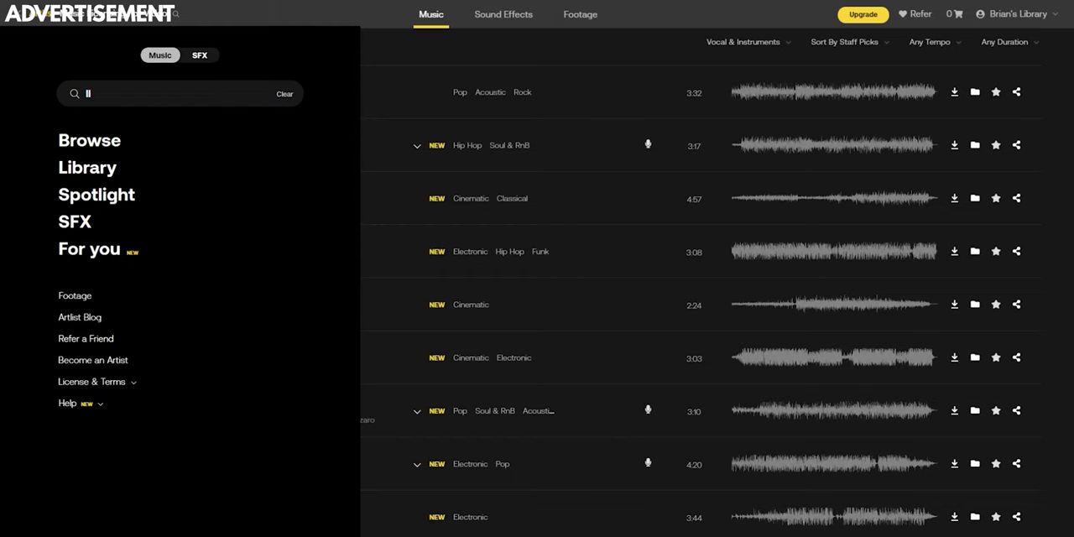
text(llqwyd)
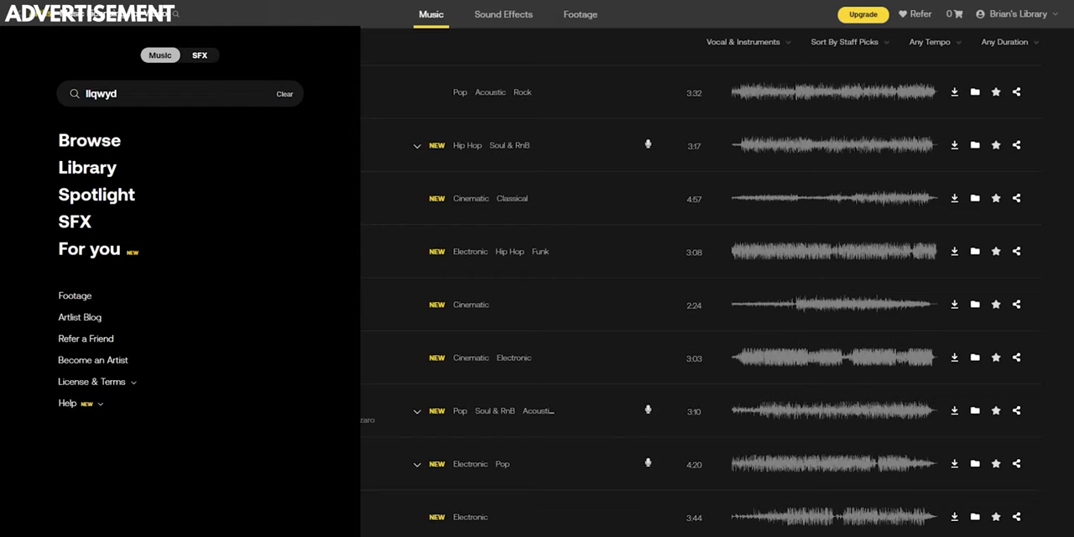